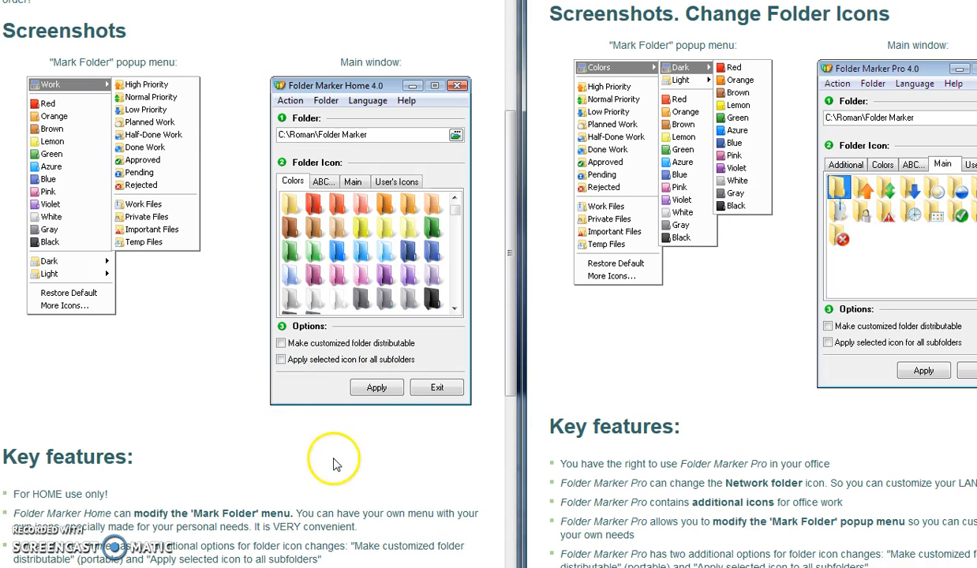
mouse_move(814, 98)
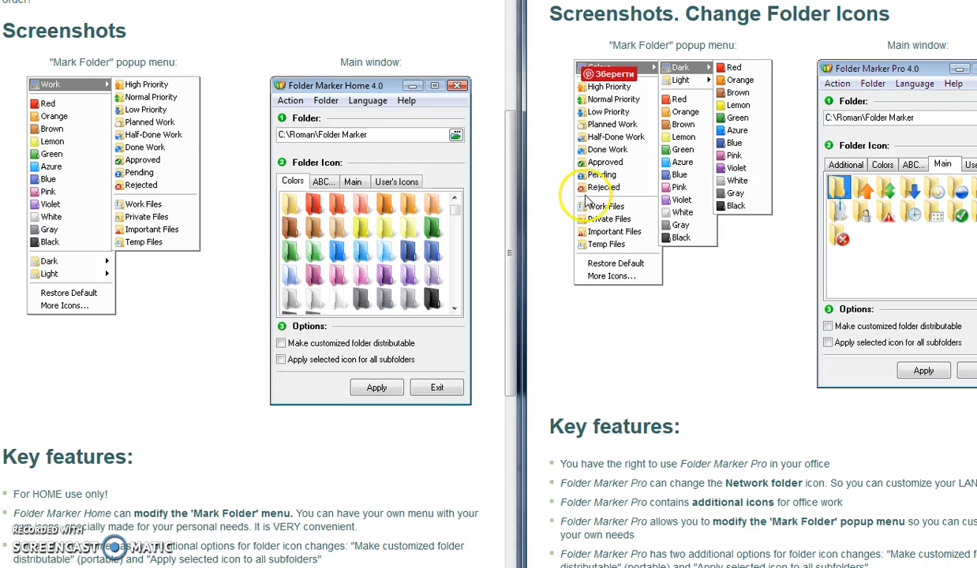
mouse_move(572, 116)
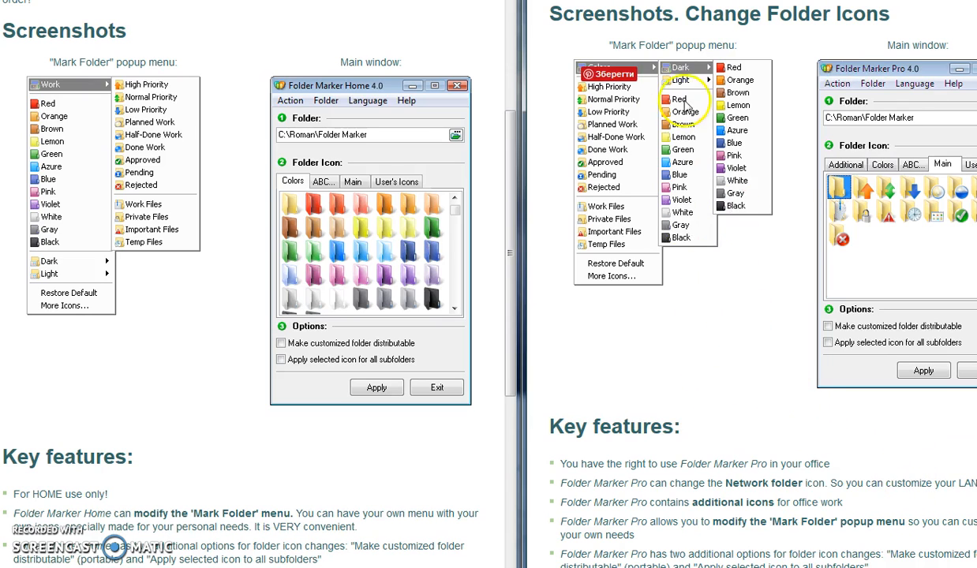
mouse_move(732, 246)
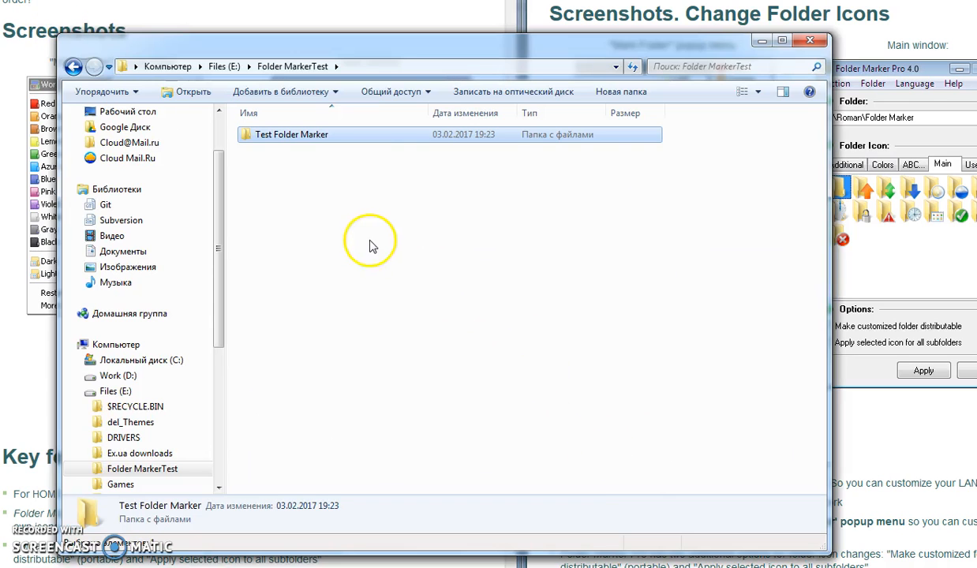
Select the Test Folder Marker folder and view its Mark Folder context submenu
click(290, 134)
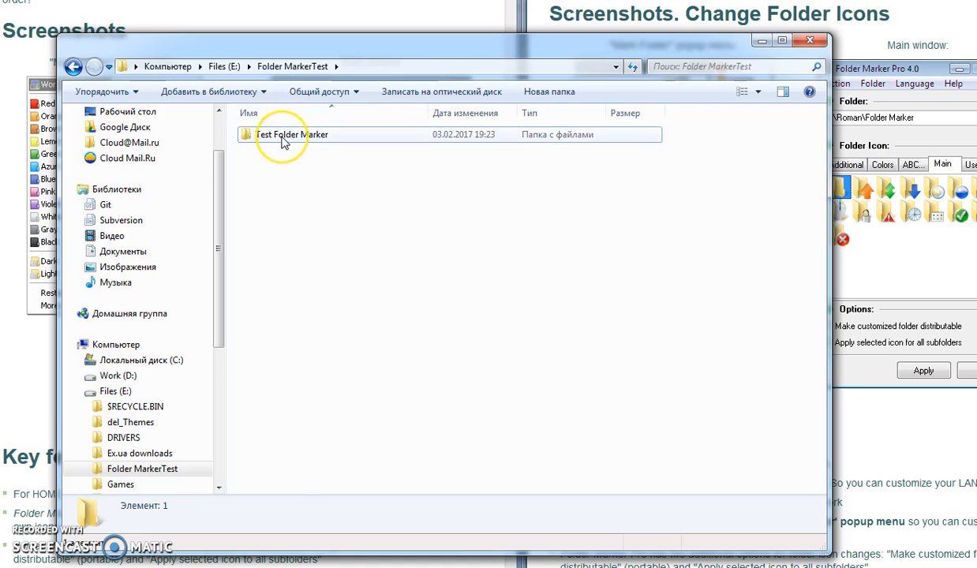
right_click(285, 134)
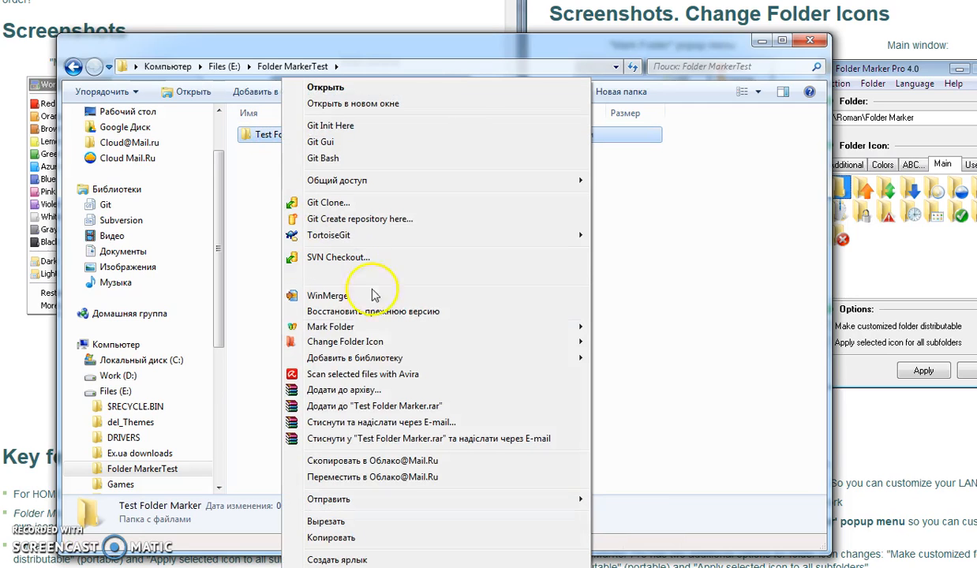
mouse_move(331, 327)
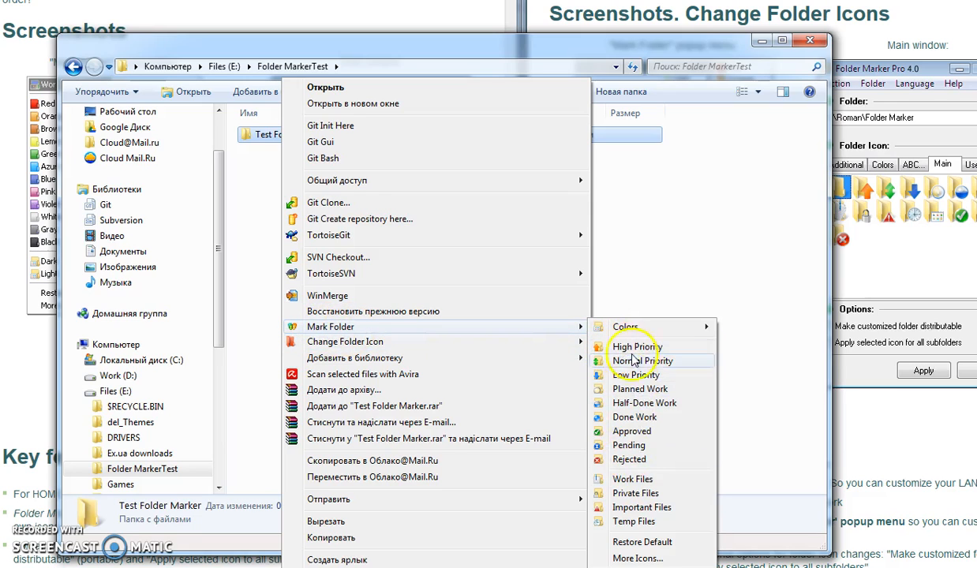
mouse_move(625, 327)
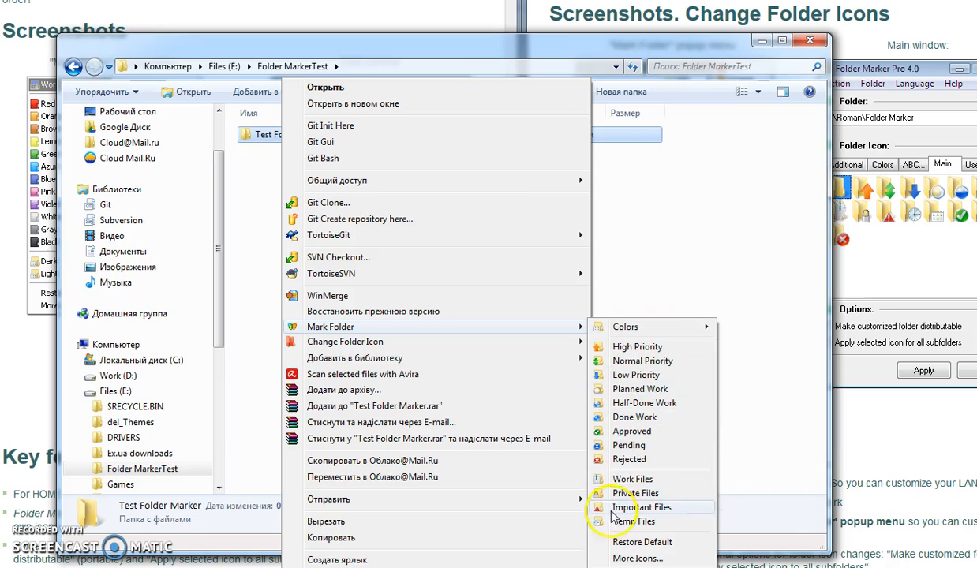
mouse_move(626, 327)
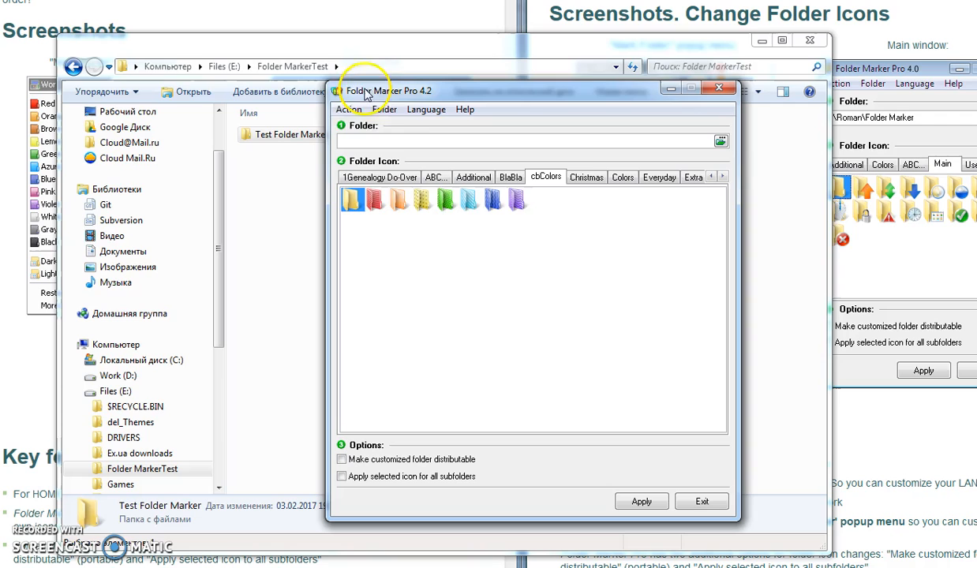
Choose Customize "Mark Folder" menu from the Action menu
click(349, 109)
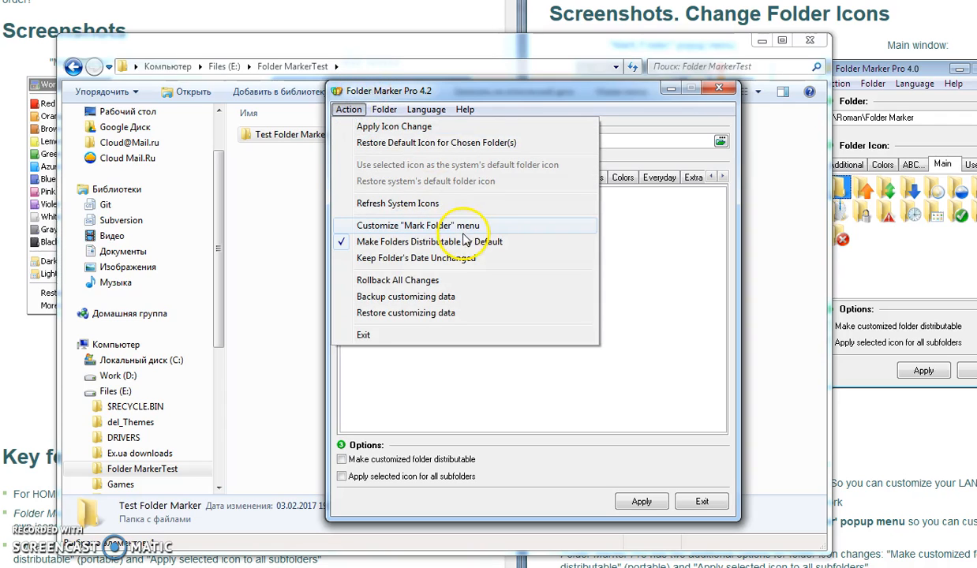
click(419, 225)
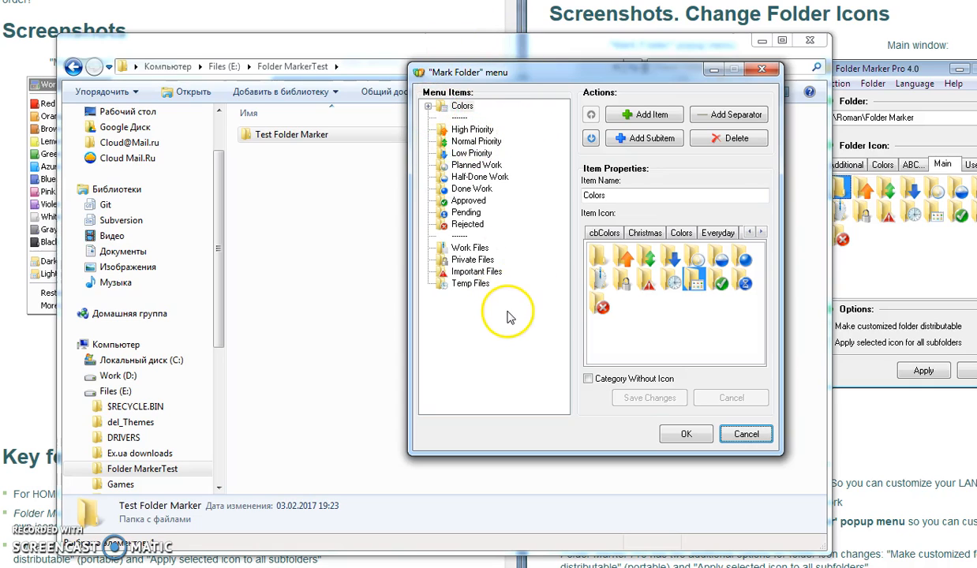
mouse_move(378, 147)
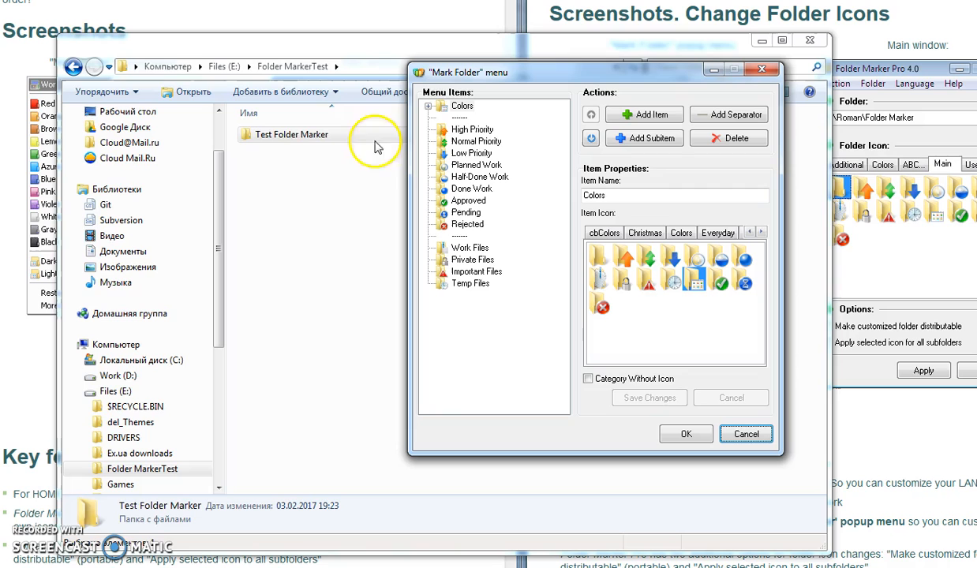
Move the colour entries, including Violet, from Colors to the top level and confirm with OK
click(430, 106)
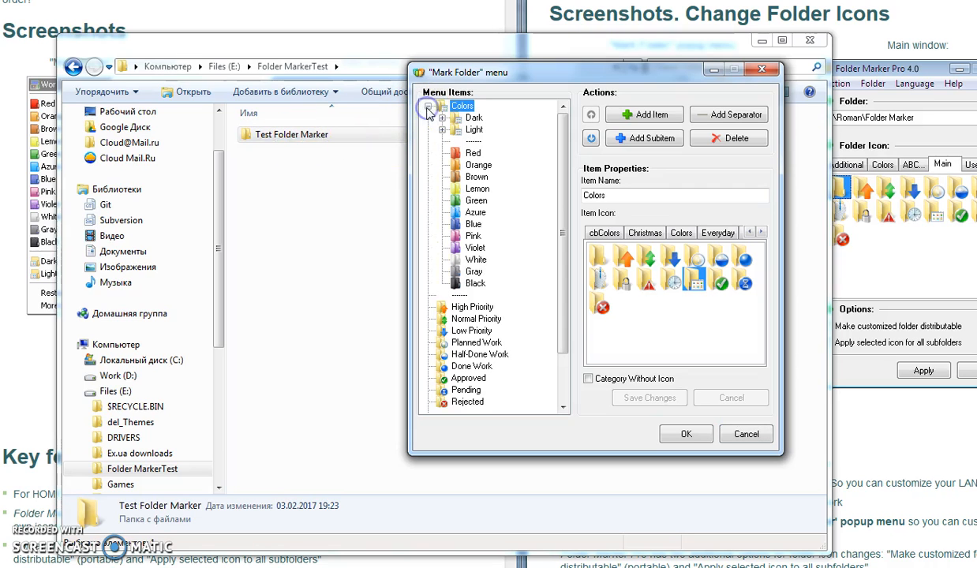
right_click(264, 134)
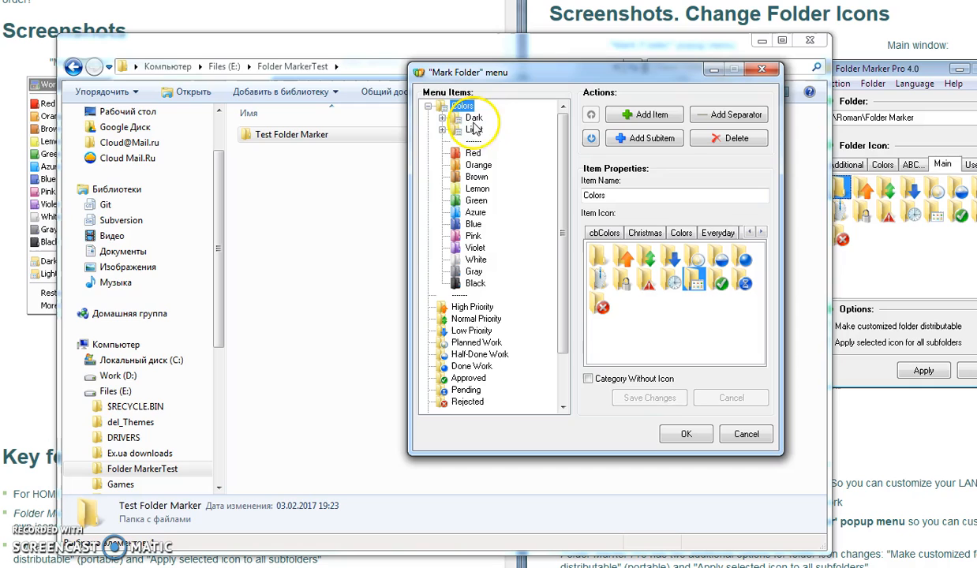
click(429, 106)
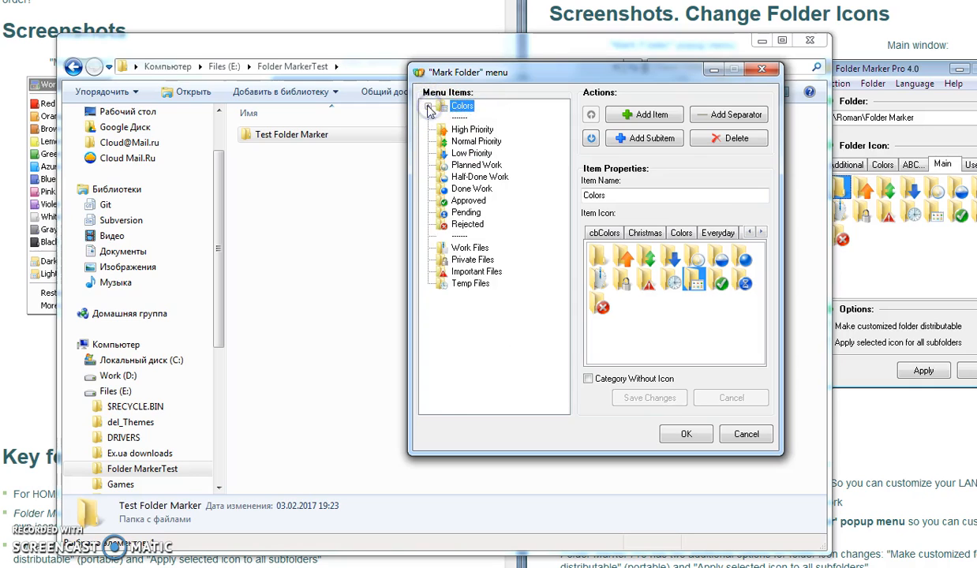
click(429, 106)
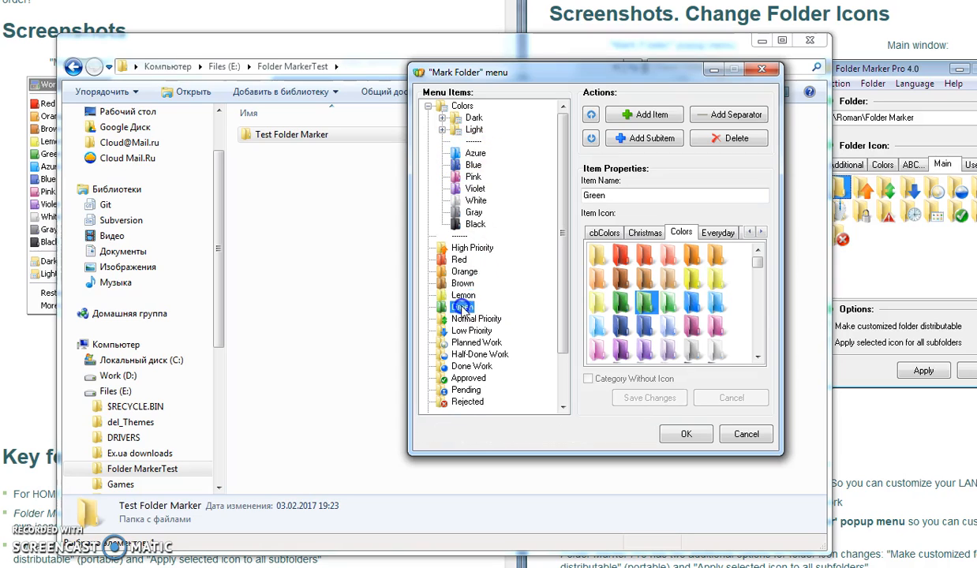
click(462, 307)
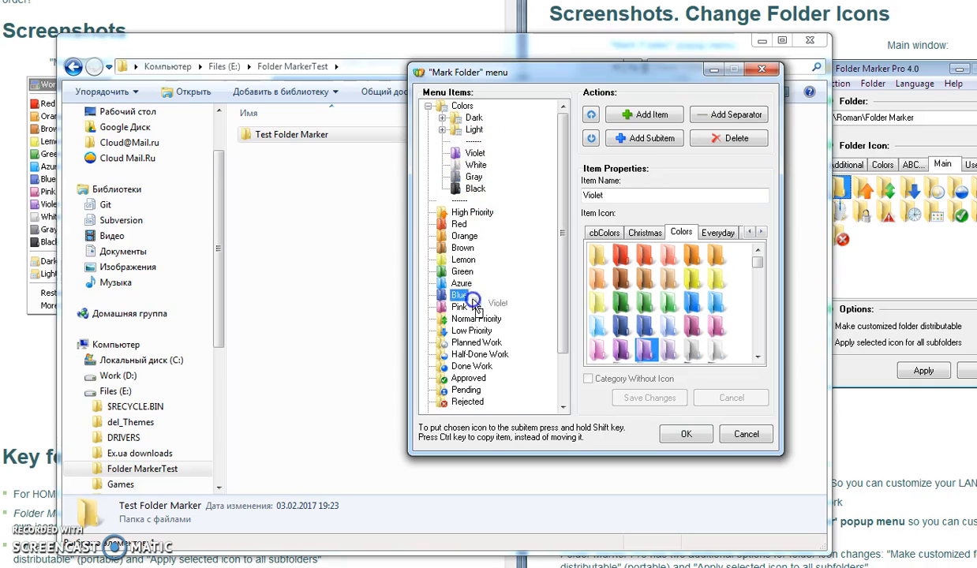
click(477, 307)
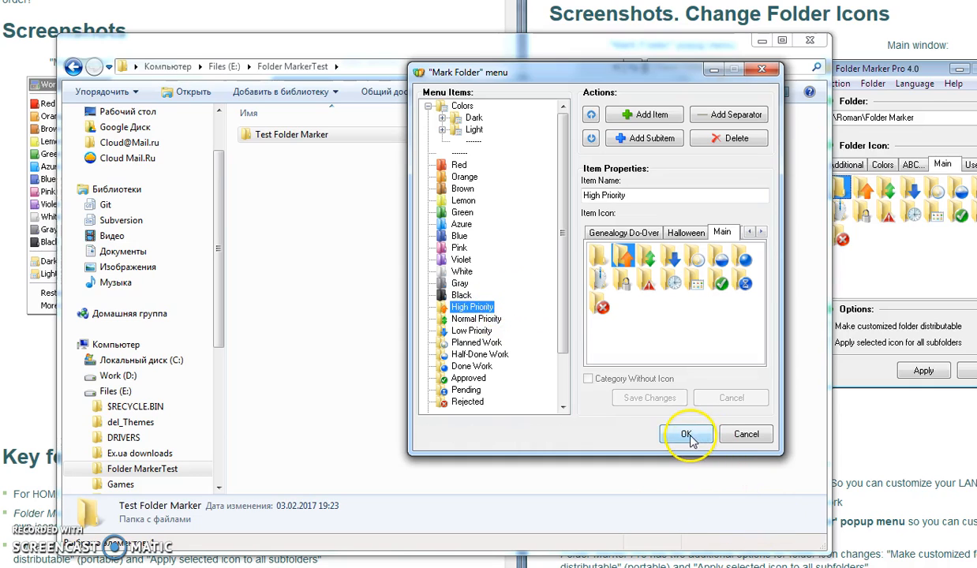
click(686, 435)
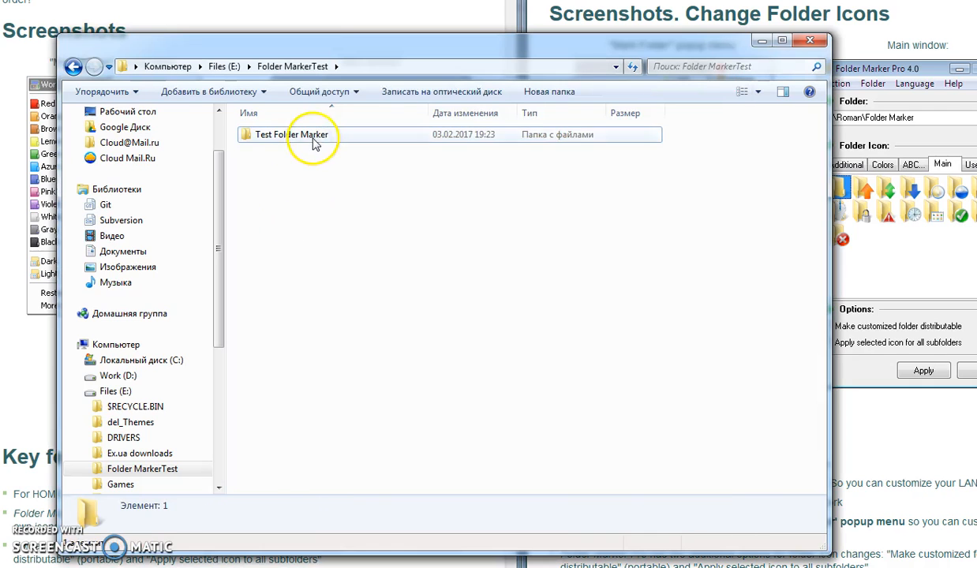
Right-click Test Folder Marker to inspect the updated Mark Folder submenu
right_click(289, 134)
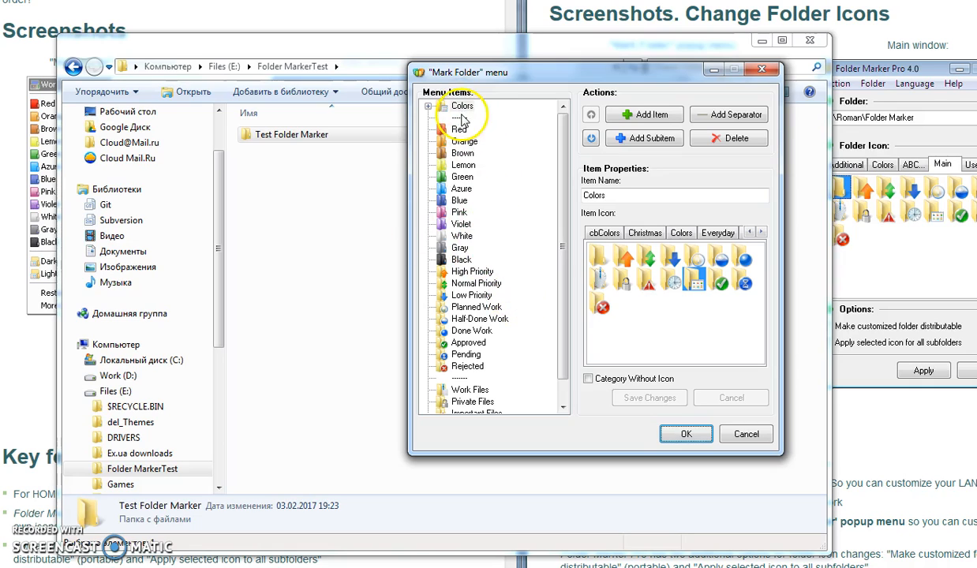
Add a new Work Icon item at the top level below High Priority
click(444, 105)
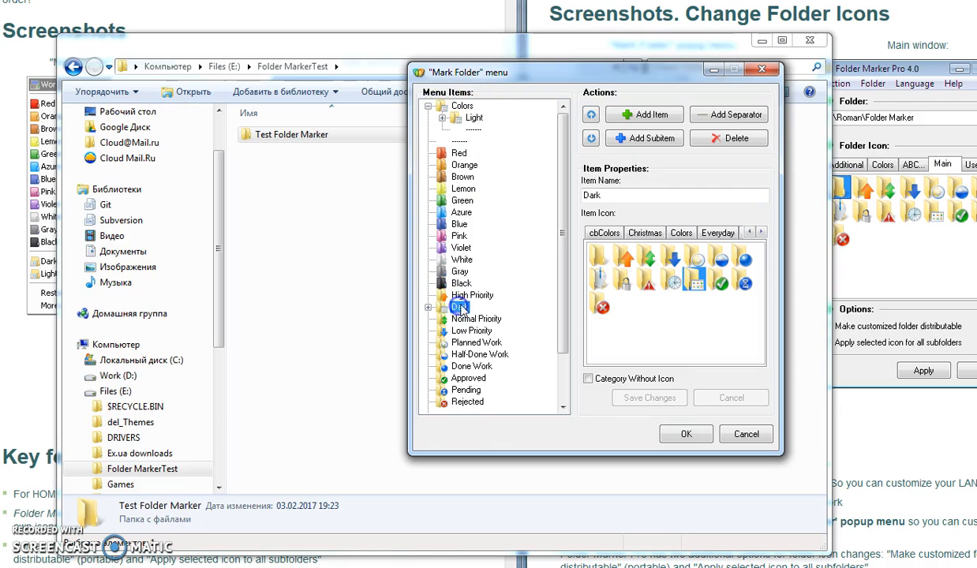
click(477, 319)
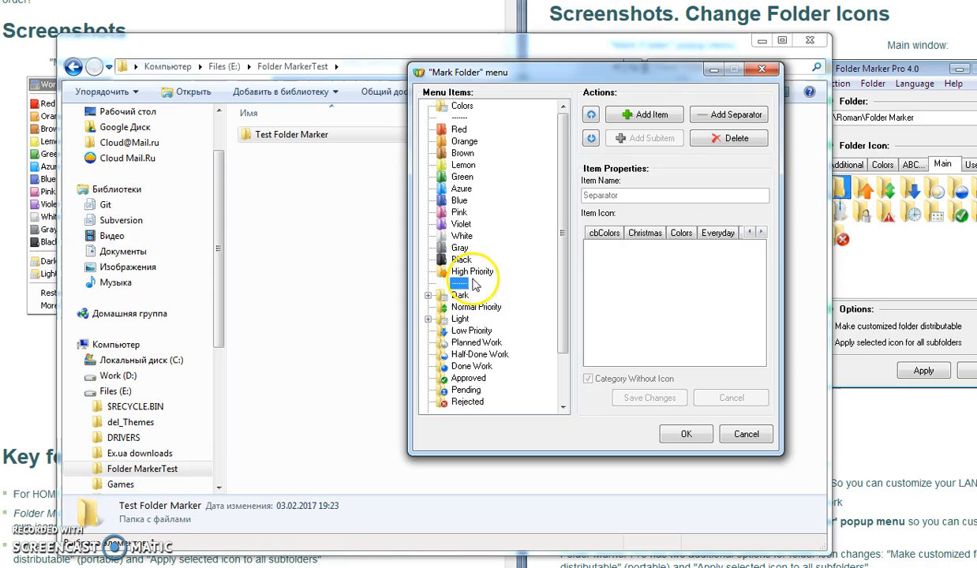
click(472, 330)
text(Work Icon)
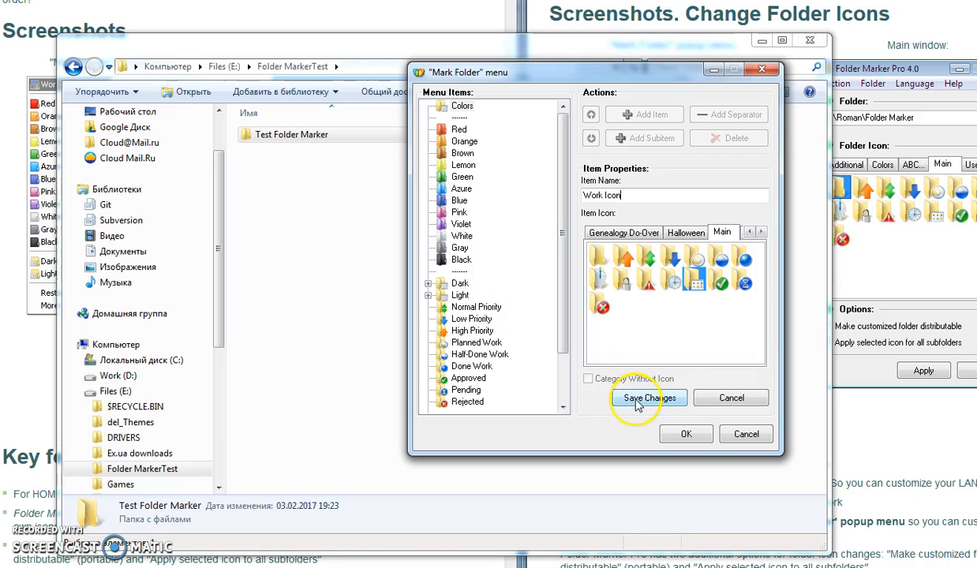
click(649, 398)
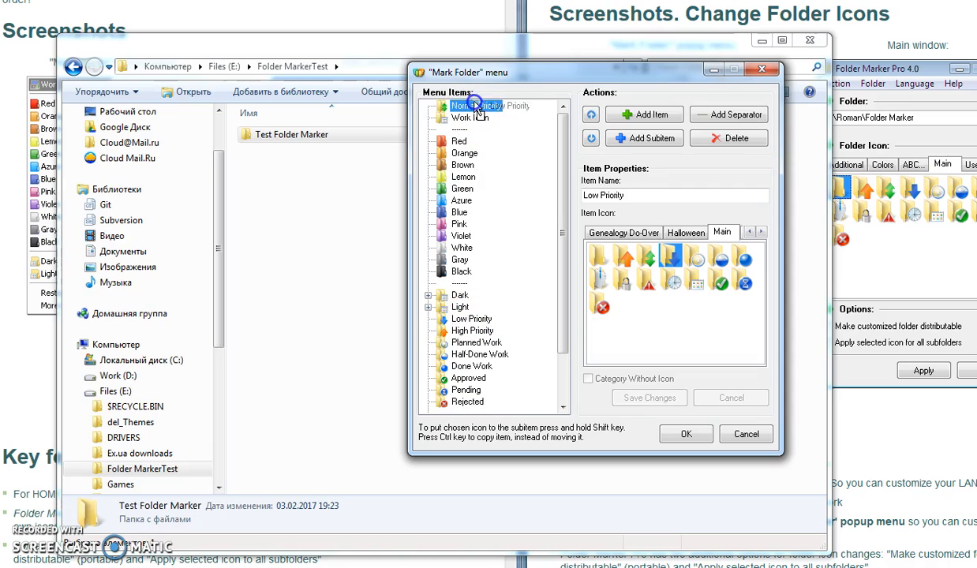
Delete duplicate Low Priority (1) and nest the priority and Half-Done entries inside Work Icon
click(472, 118)
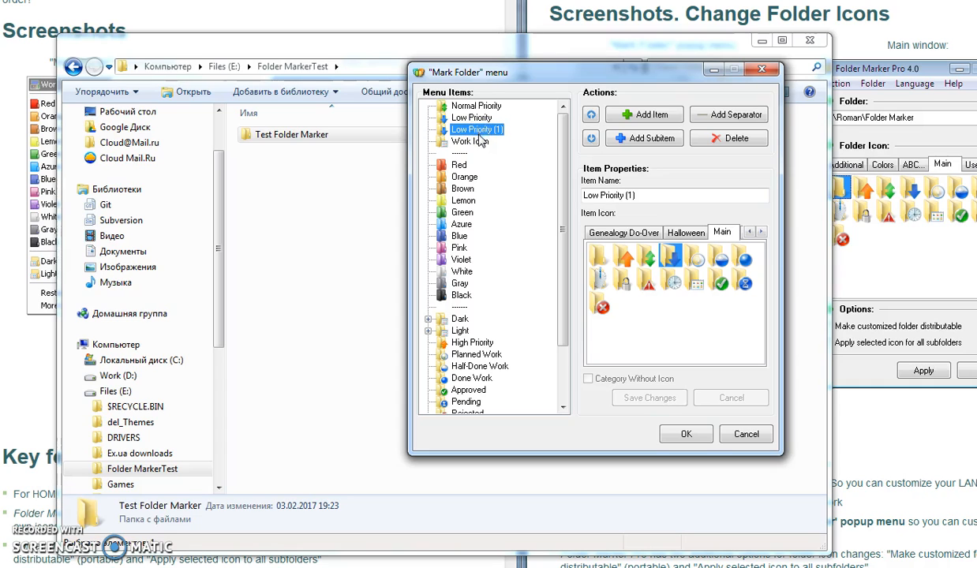
click(728, 138)
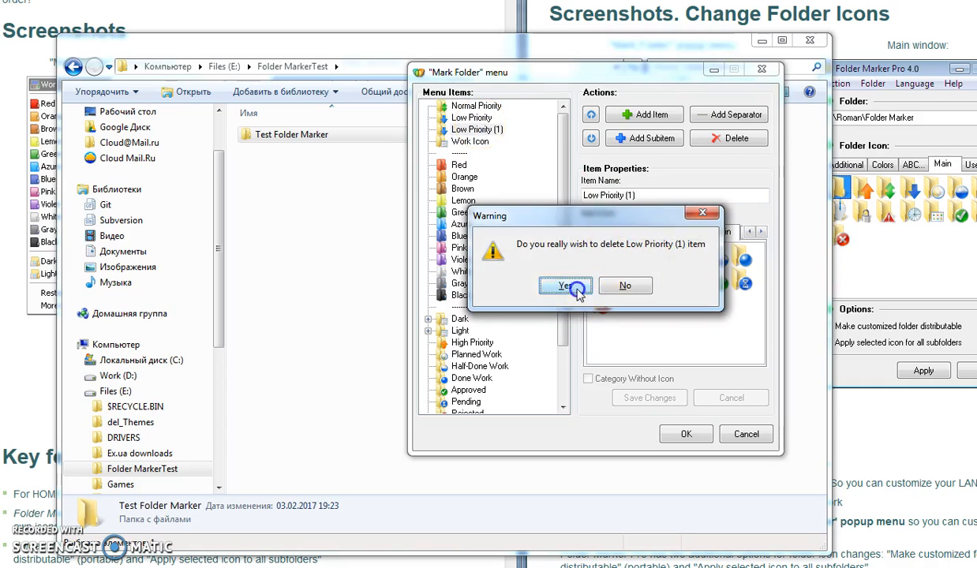
click(565, 285)
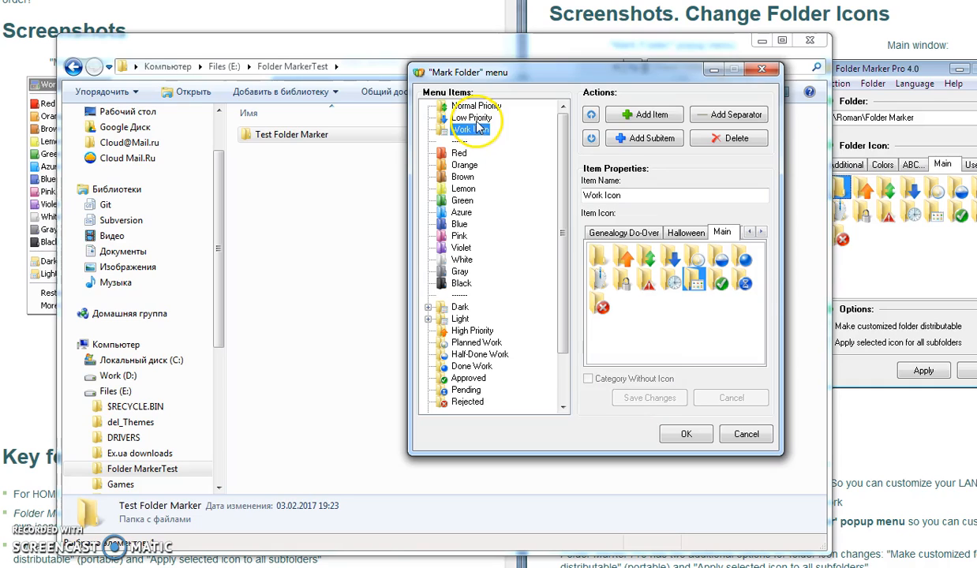
click(471, 129)
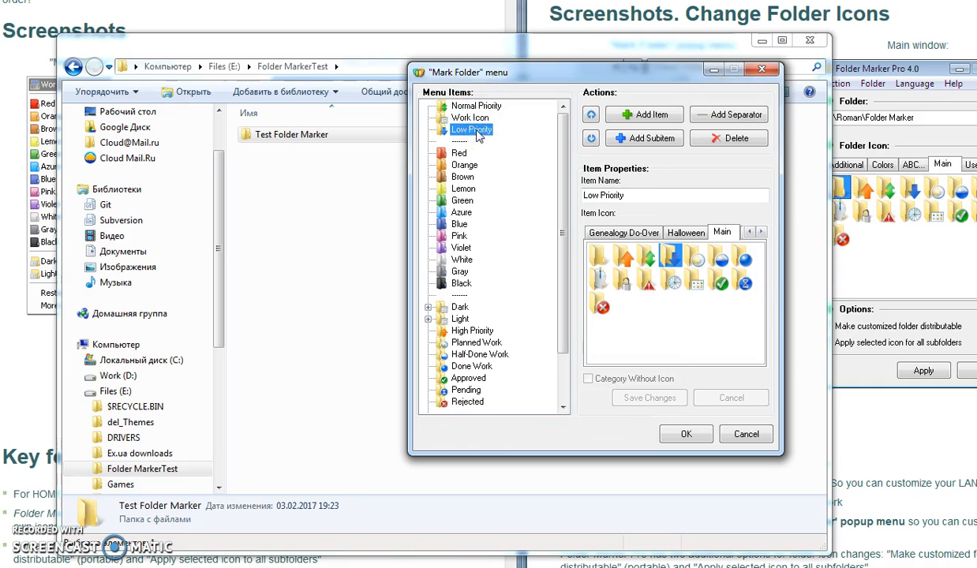
click(476, 117)
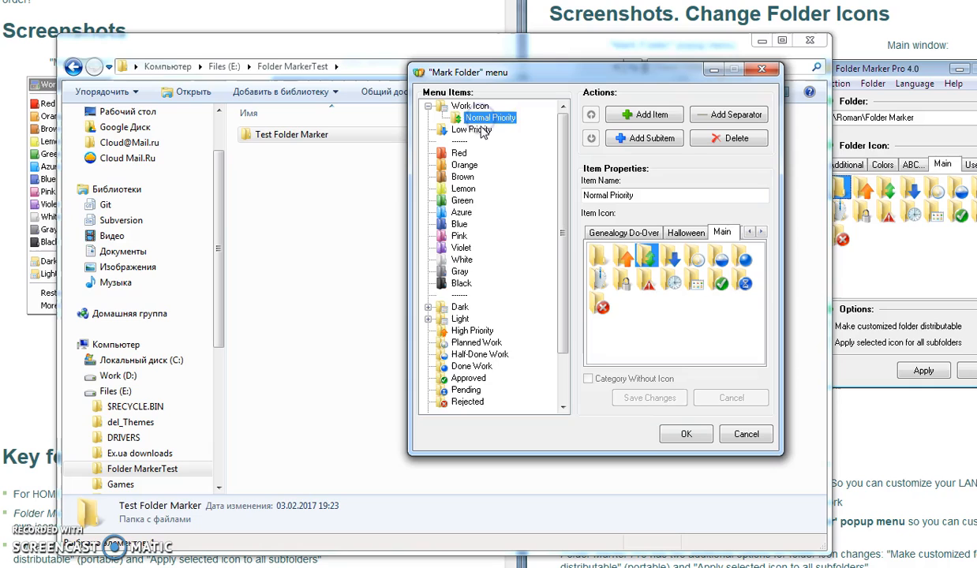
click(473, 130)
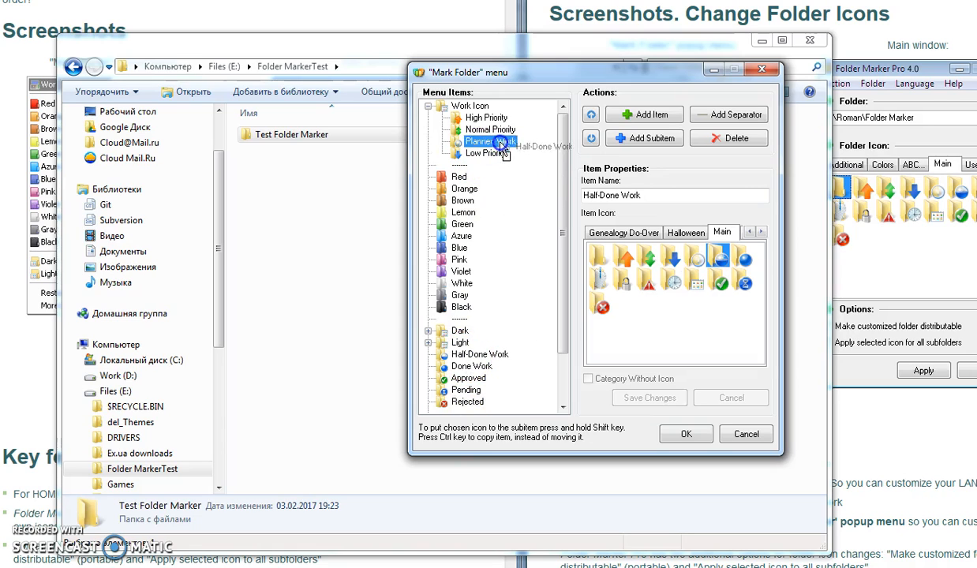
click(475, 165)
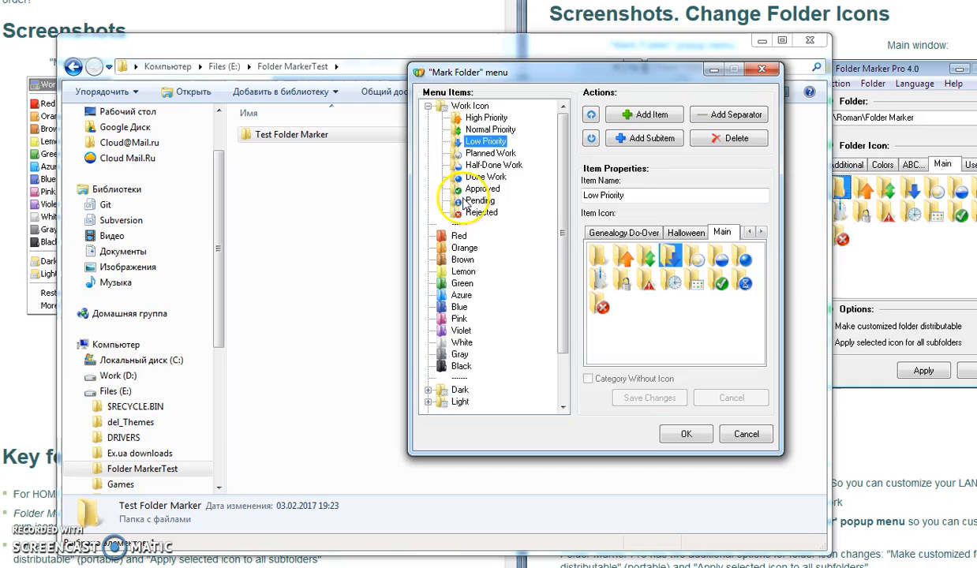
mouse_move(509, 275)
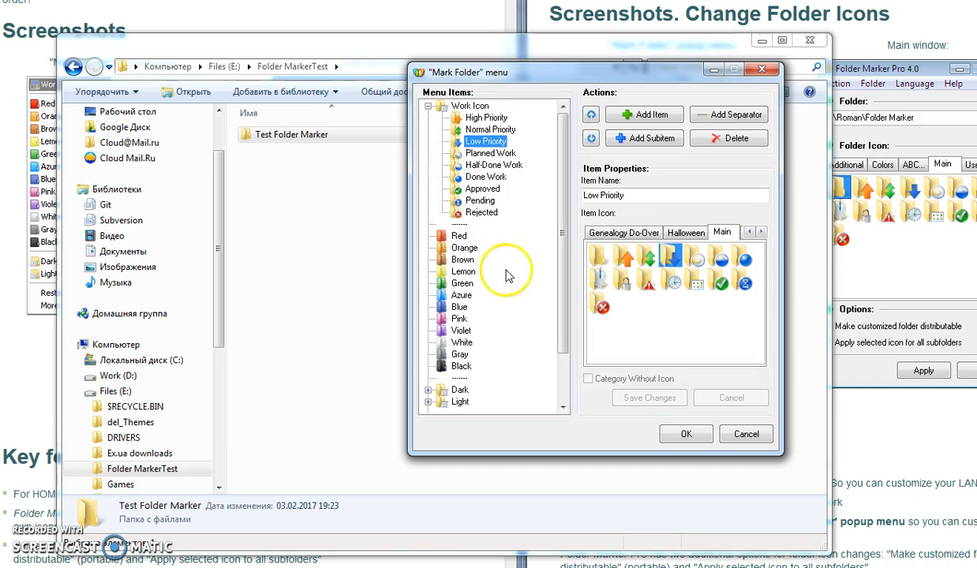
mouse_move(419, 140)
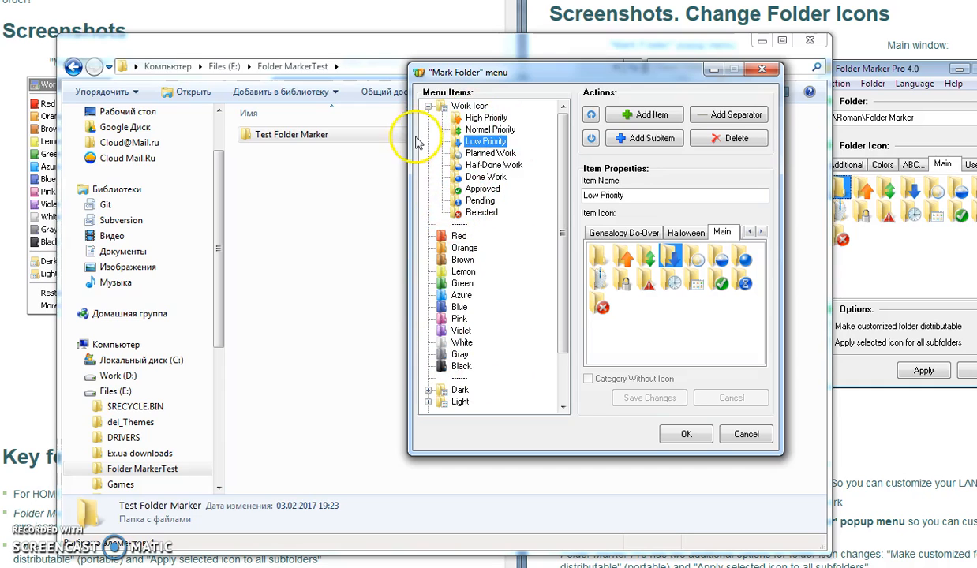
Move Work, Private and Important Files into Work Icon, keeping Rejected above the separator
click(461, 390)
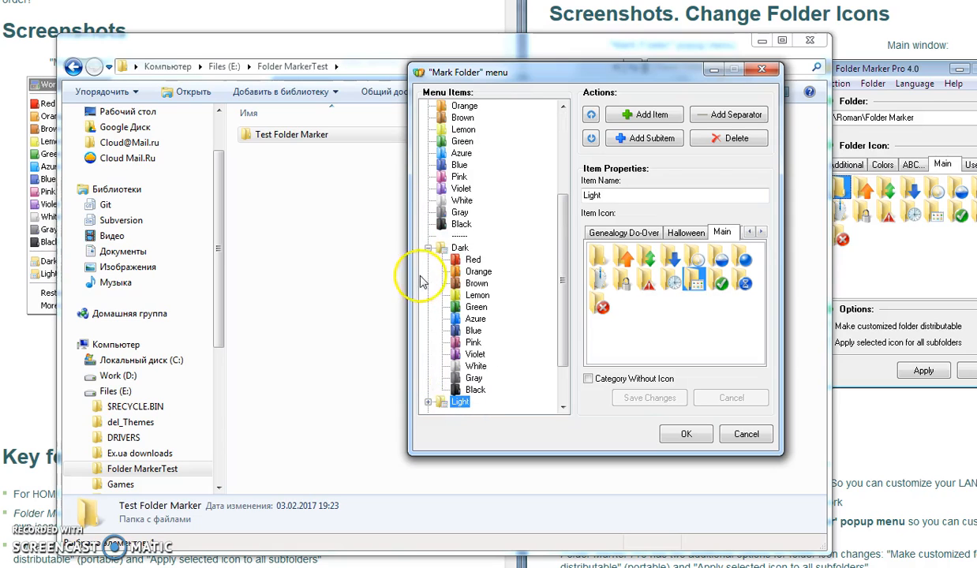
scroll(down, 3)
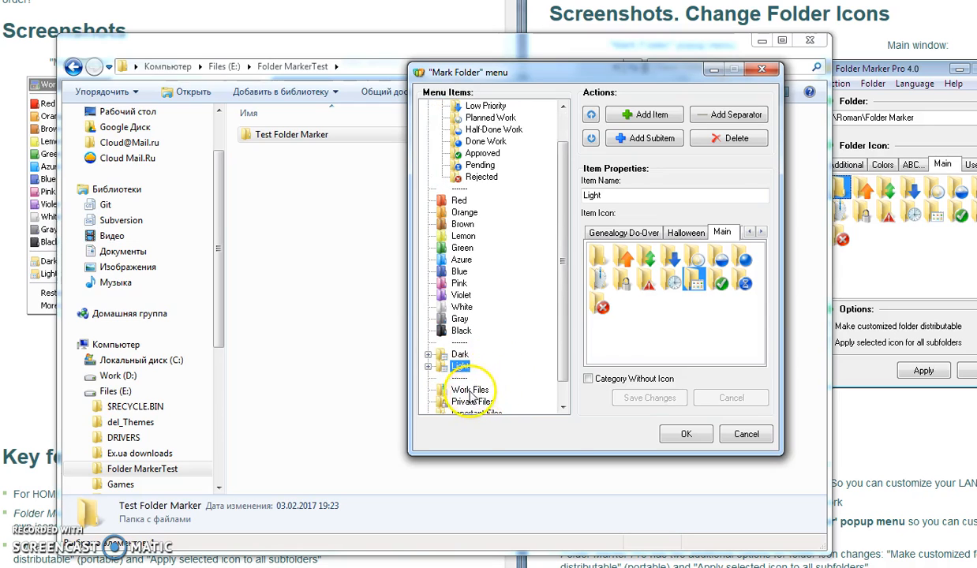
click(471, 389)
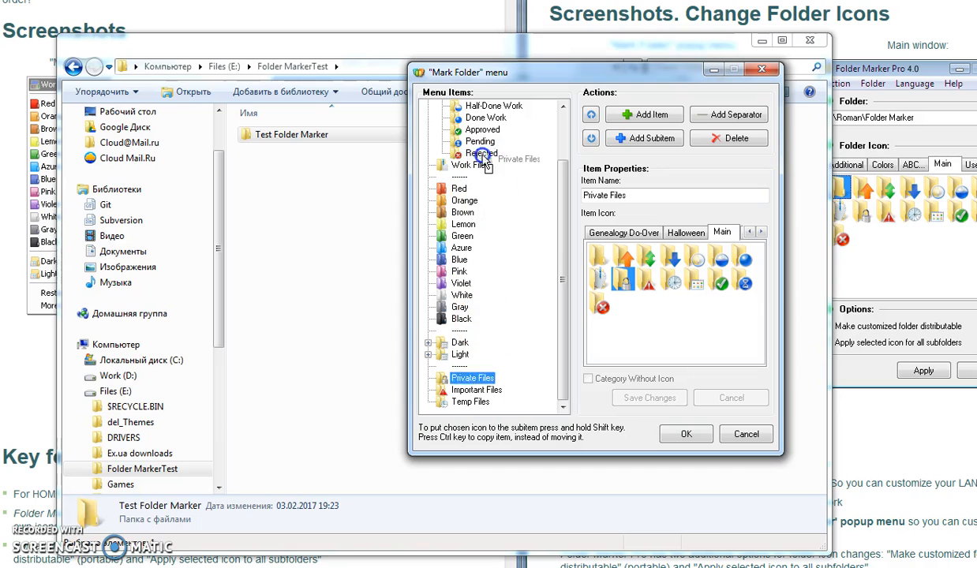
click(484, 152)
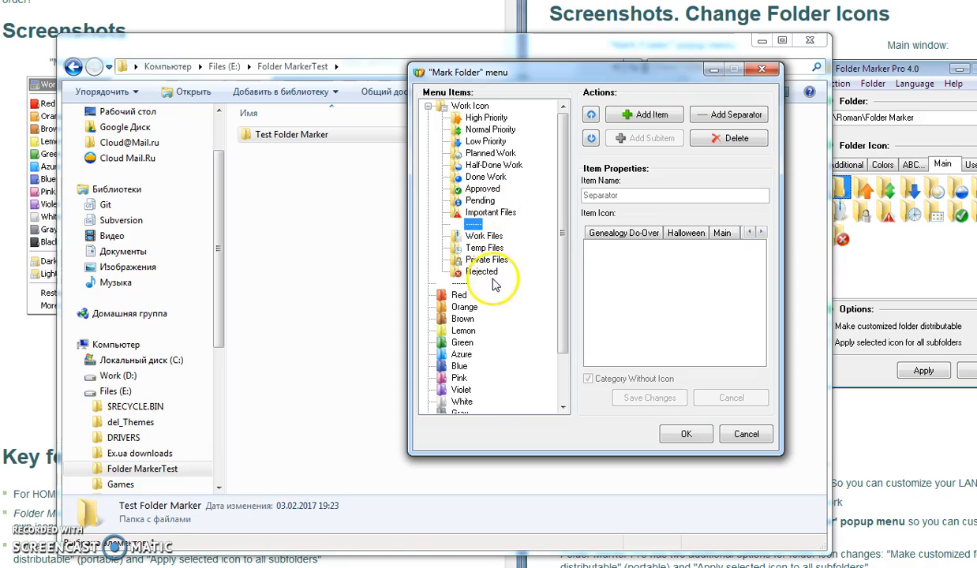
click(482, 270)
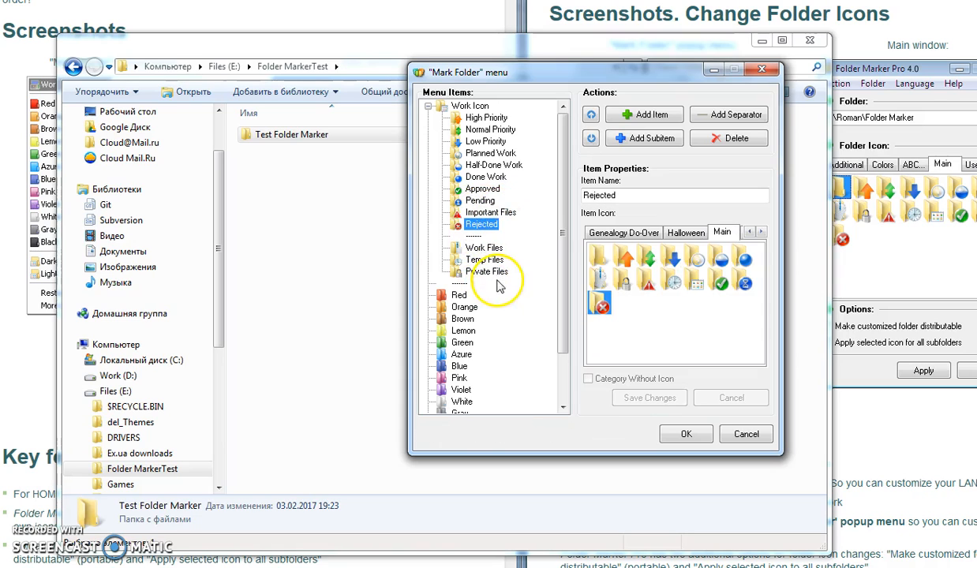
click(489, 248)
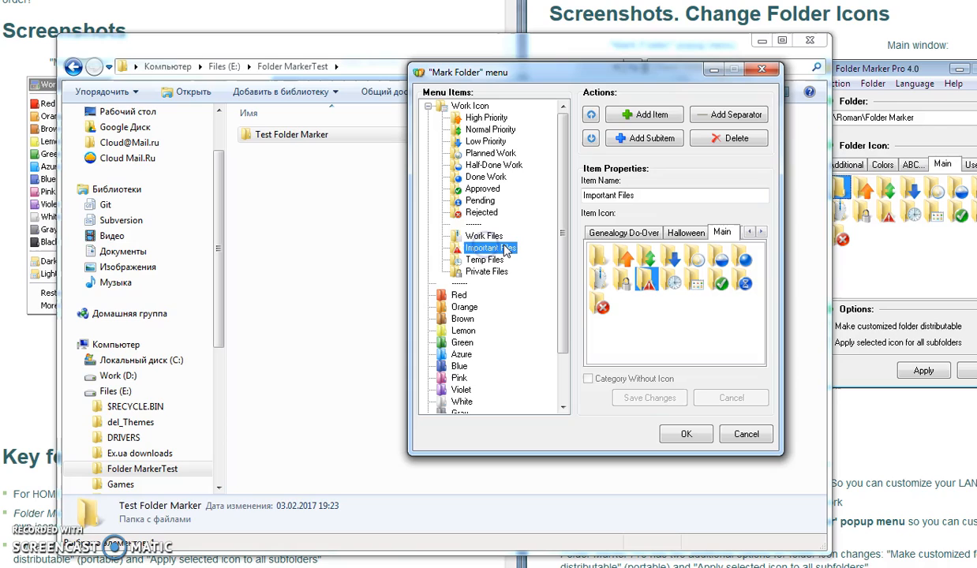
mouse_move(501, 251)
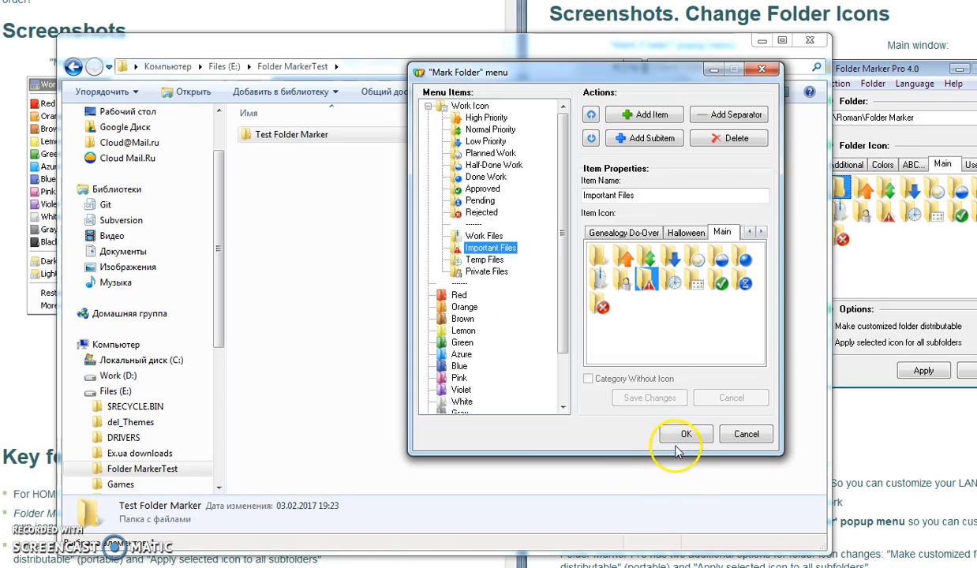
Save the rearranged menu with OK and check Test Folder Marker's Mark Folder submenu
click(686, 434)
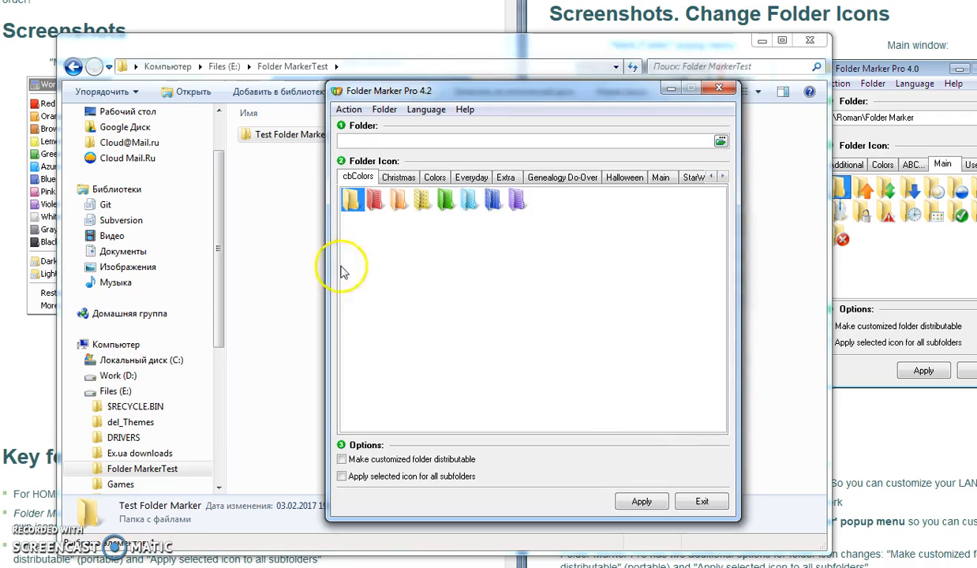
right_click(282, 134)
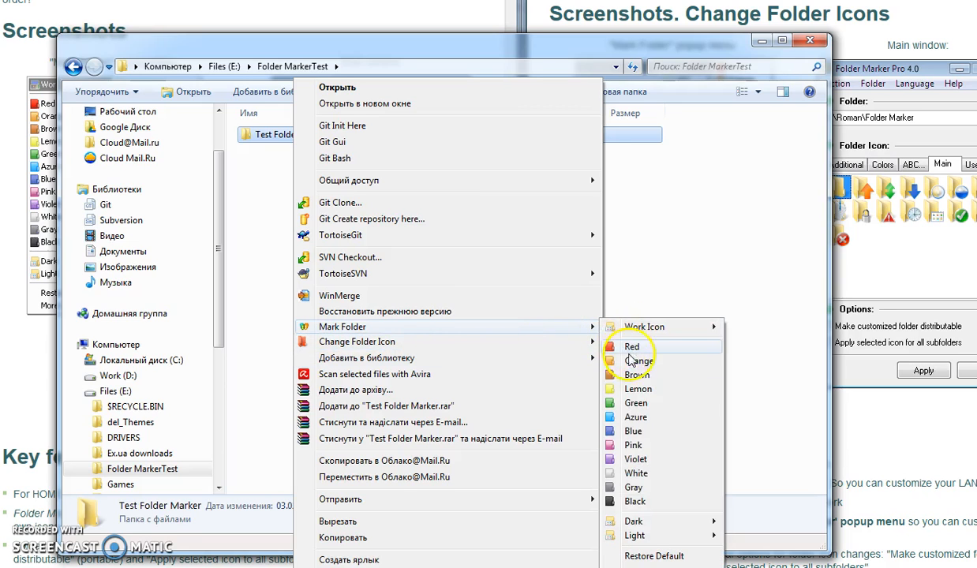
mouse_move(644, 327)
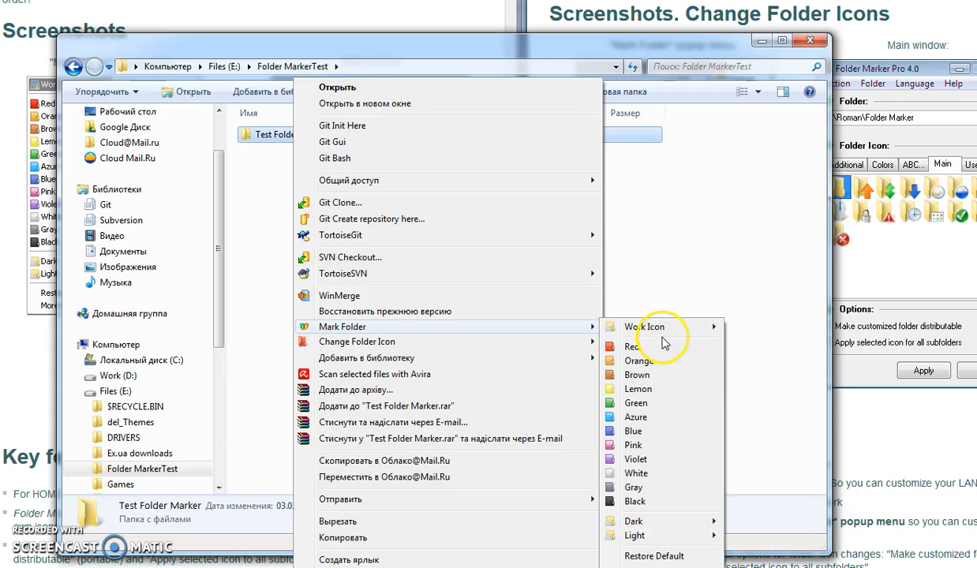
mouse_move(645, 260)
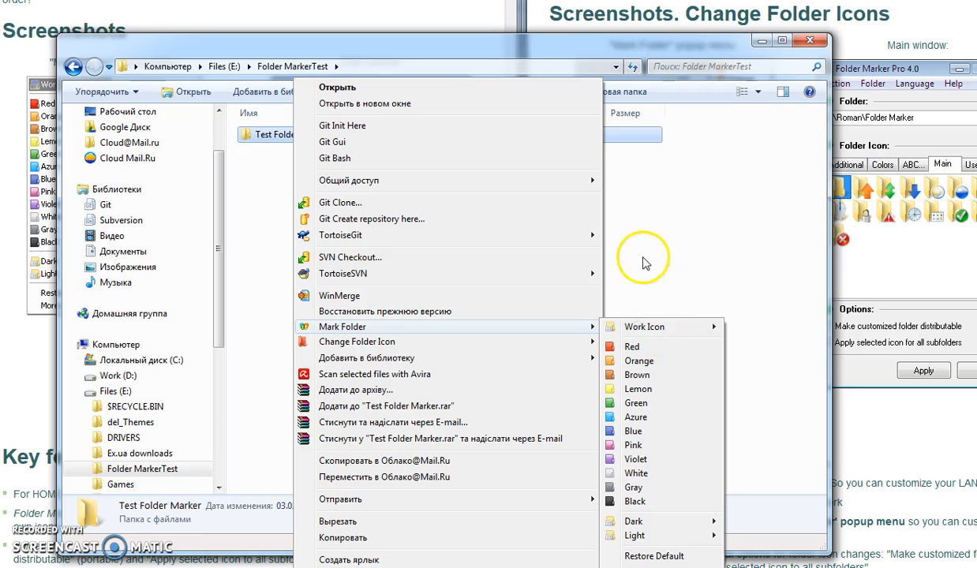
mouse_move(343, 157)
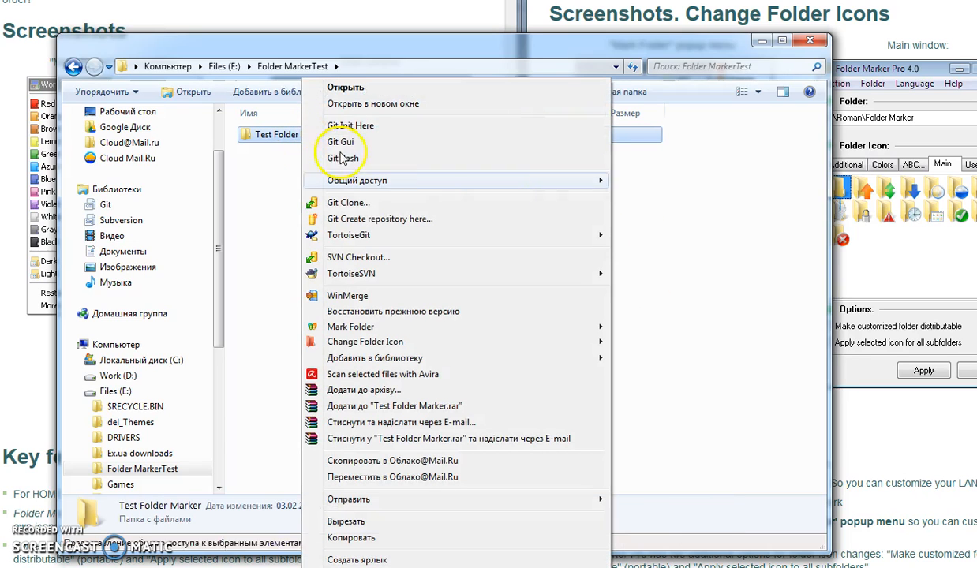
mouse_move(380, 219)
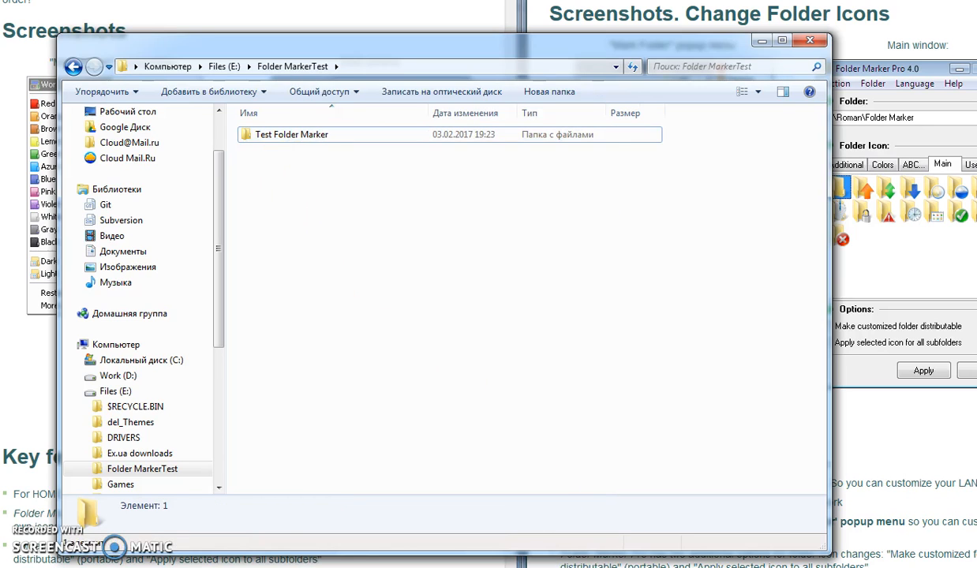
Open the Mark Folder menu editor and select the top-level Black entry
click(349, 109)
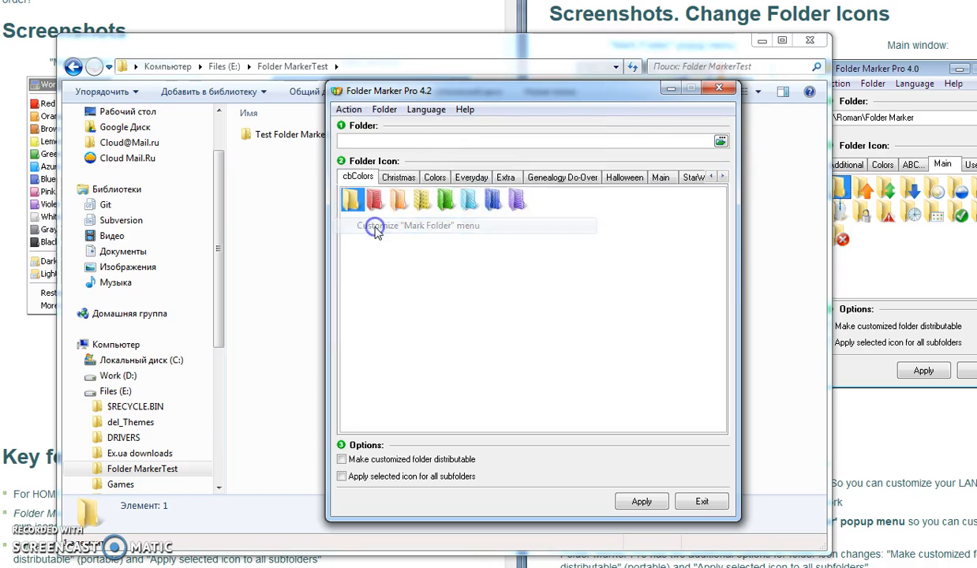
click(413, 226)
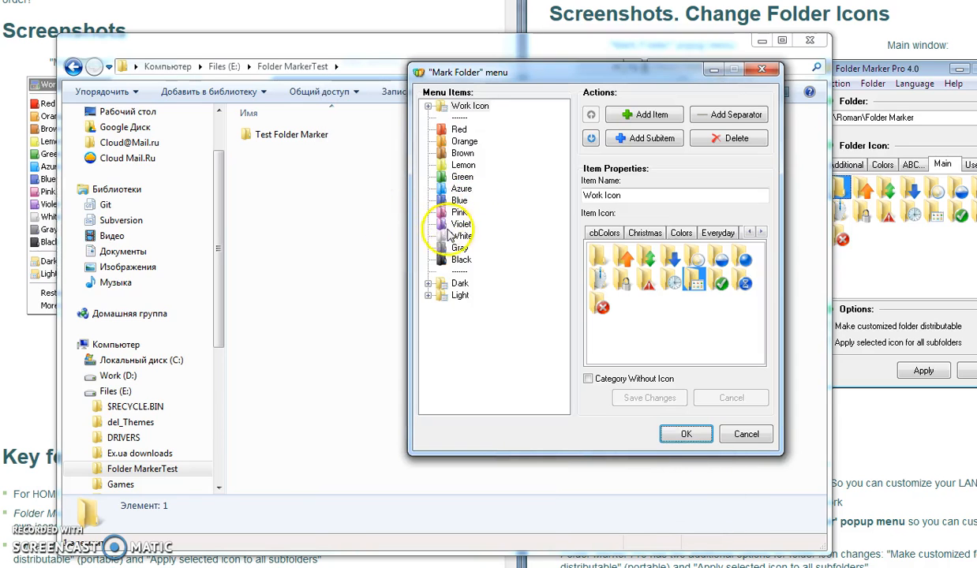
click(461, 259)
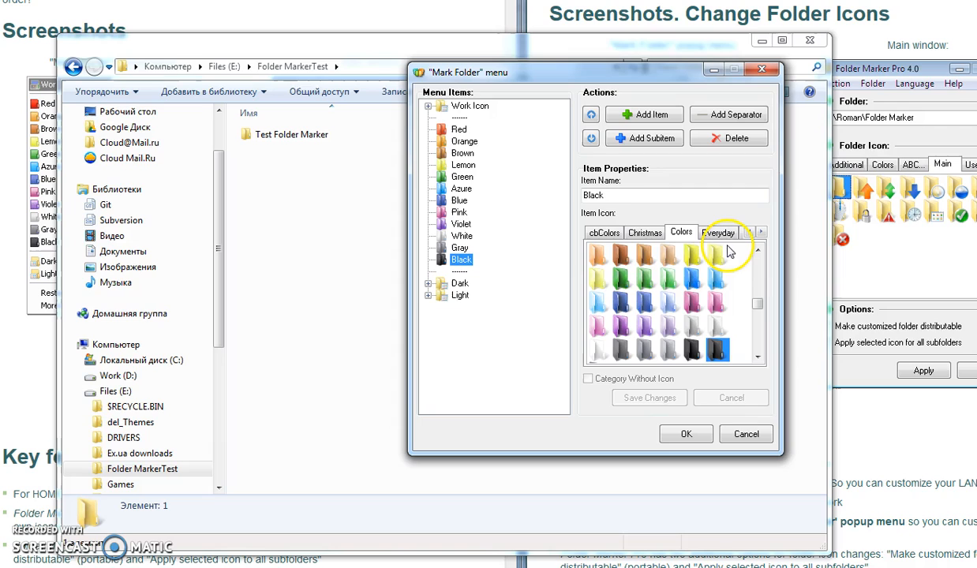